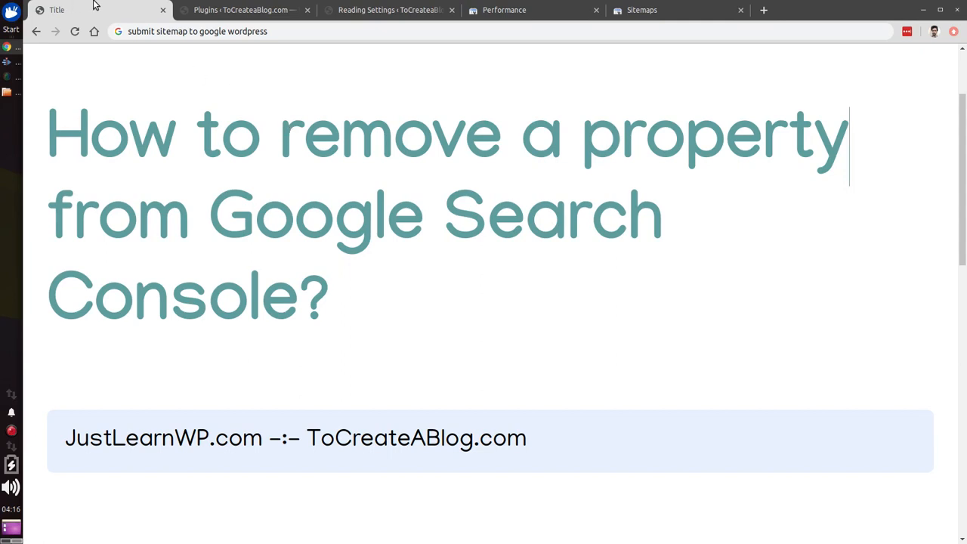
left_click(505, 9)
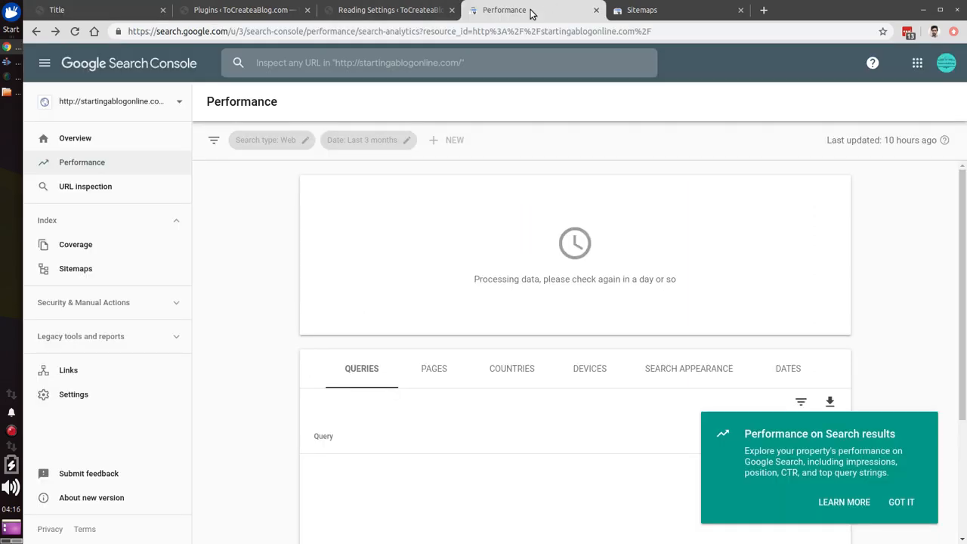
mouse_move(187, 115)
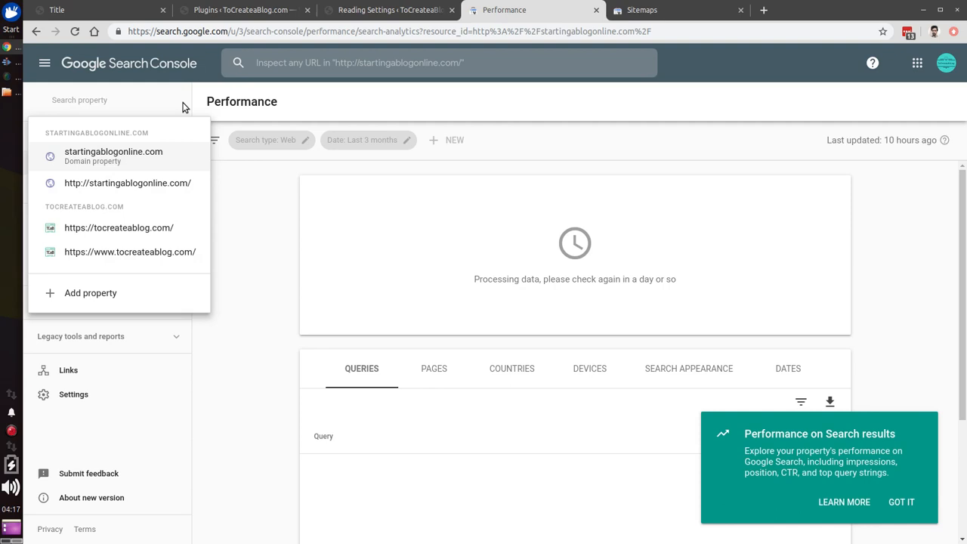
left_click(127, 183)
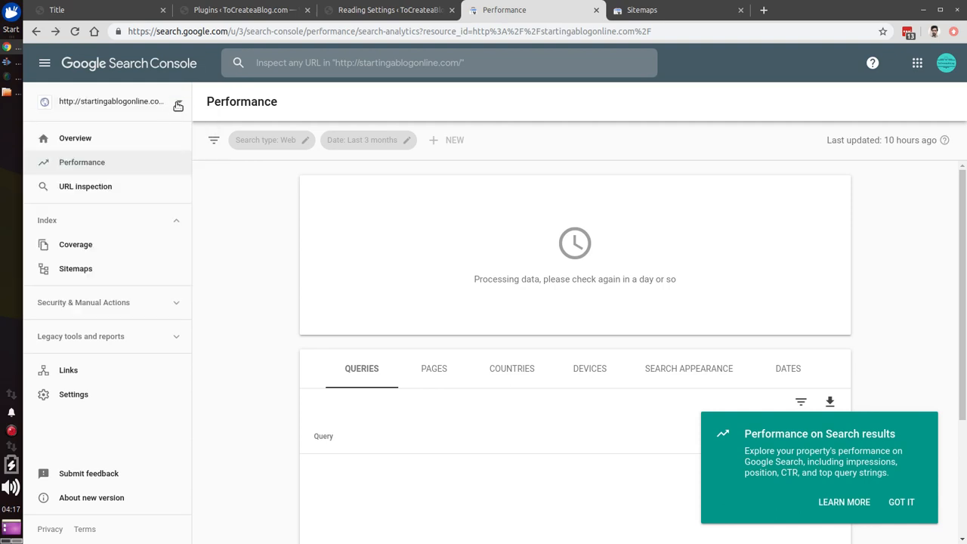
left_click(109, 101)
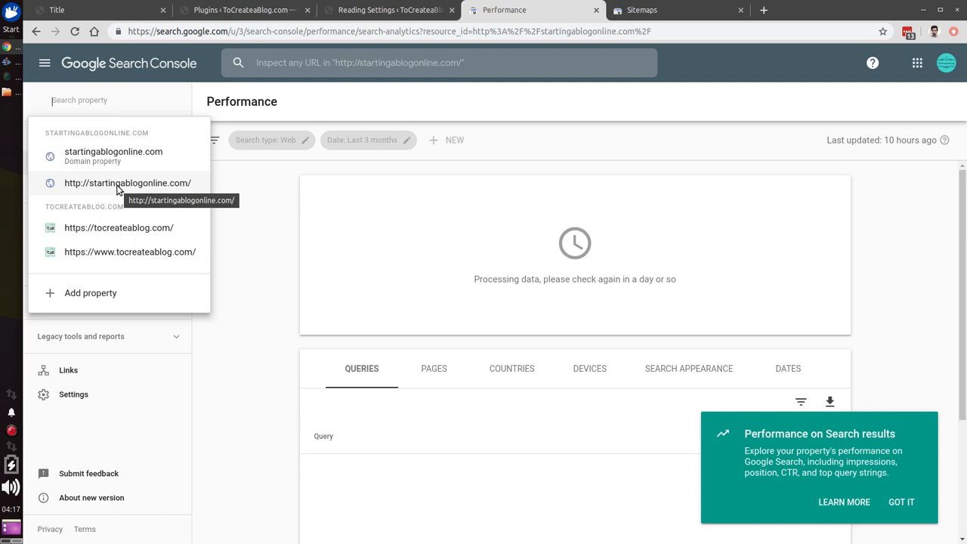
mouse_move(133, 187)
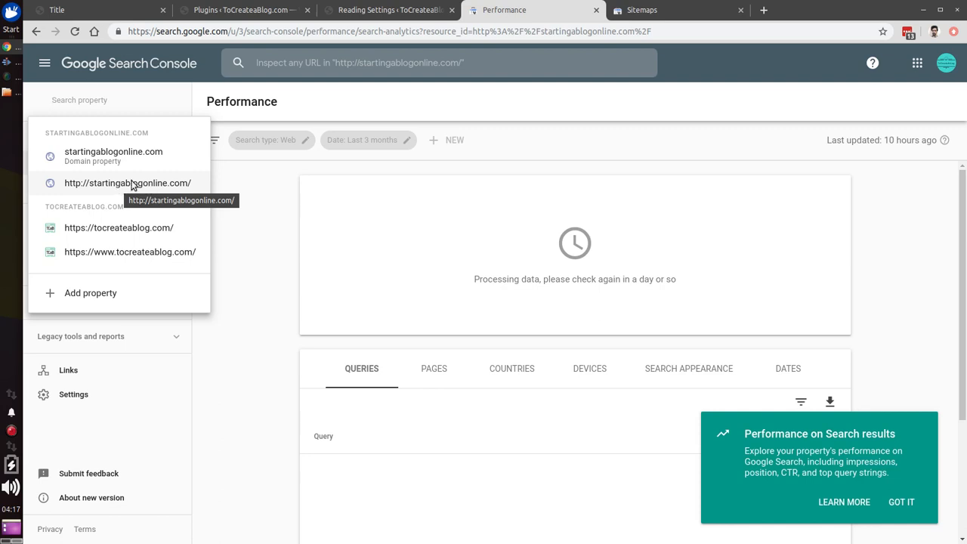
left_click(127, 183)
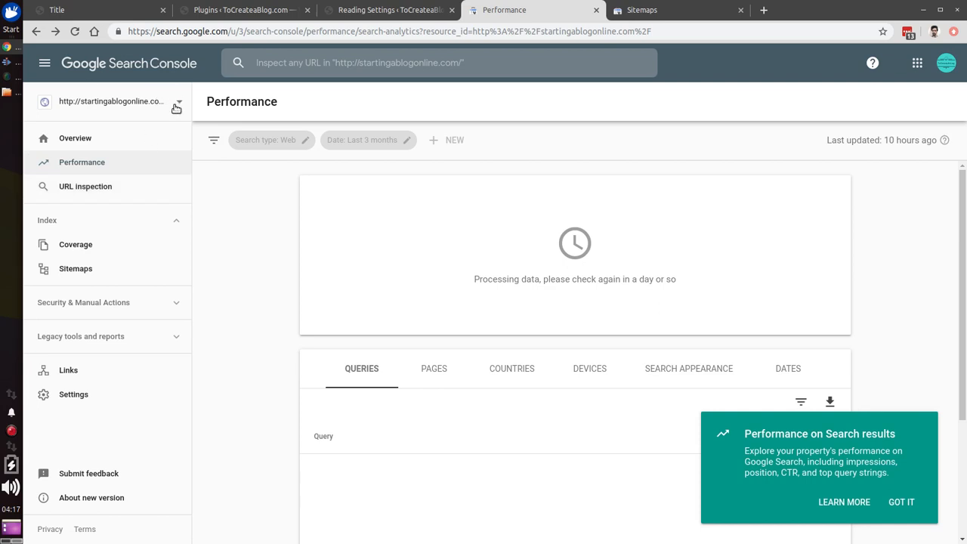
mouse_move(210, 326)
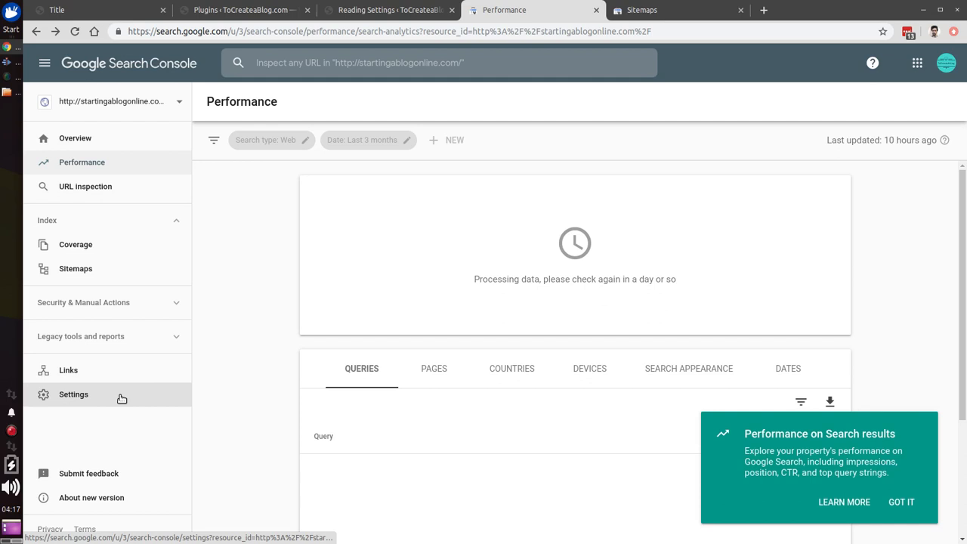
From the property's Settings page, request Remove property to bring up the confirmation dialog.
left_click(73, 392)
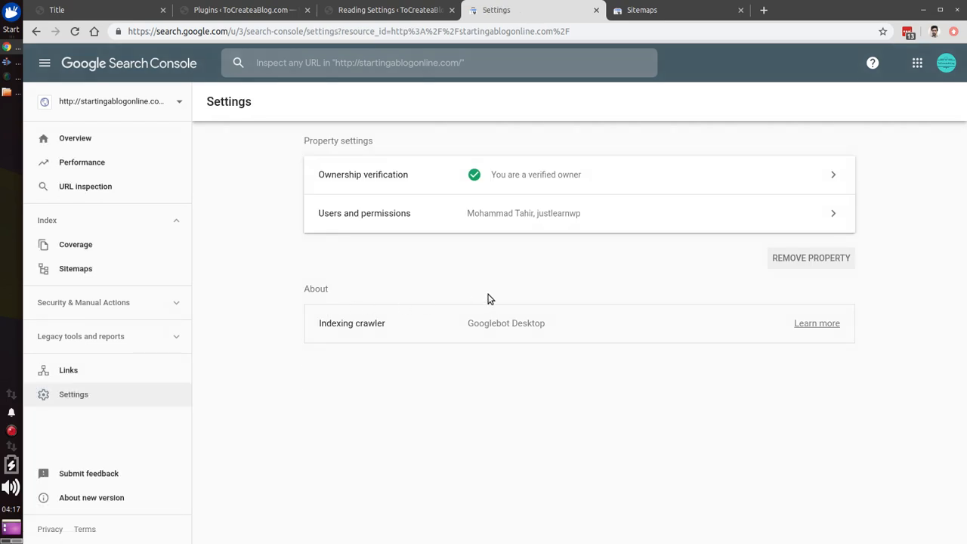
mouse_move(626, 212)
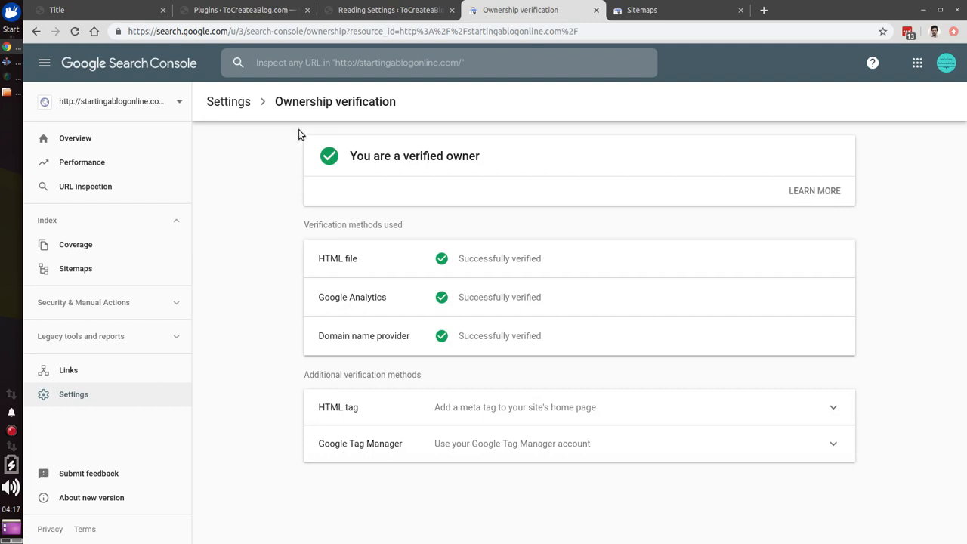
mouse_move(59, 100)
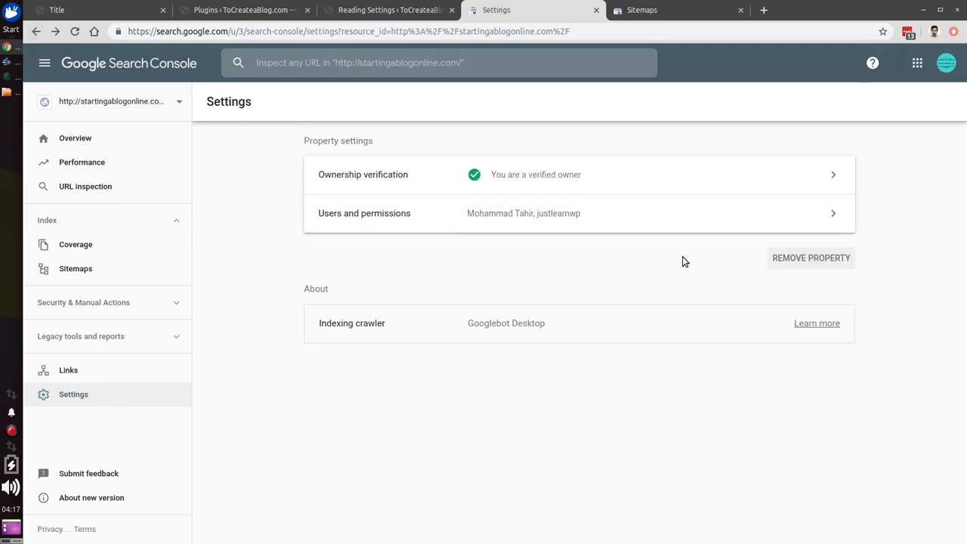
mouse_move(743, 265)
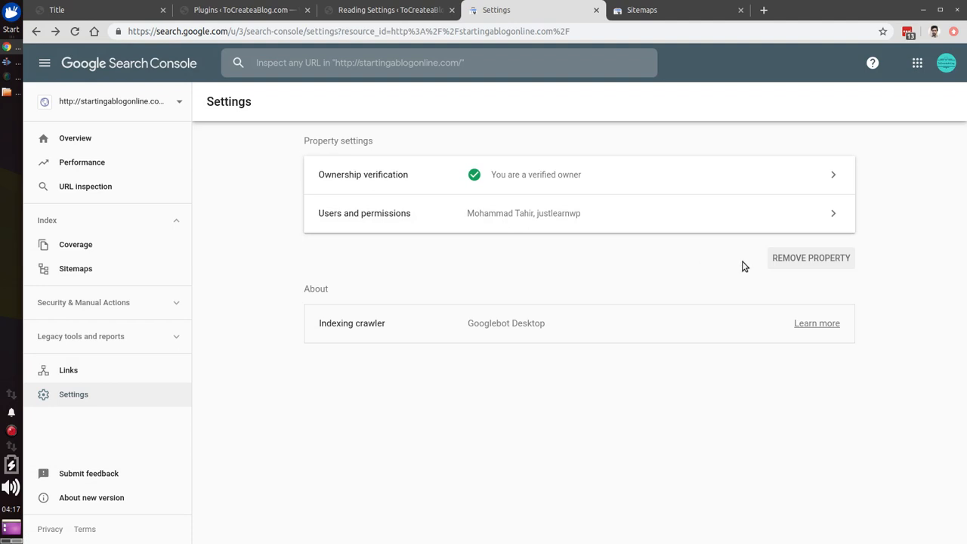
left_click(809, 257)
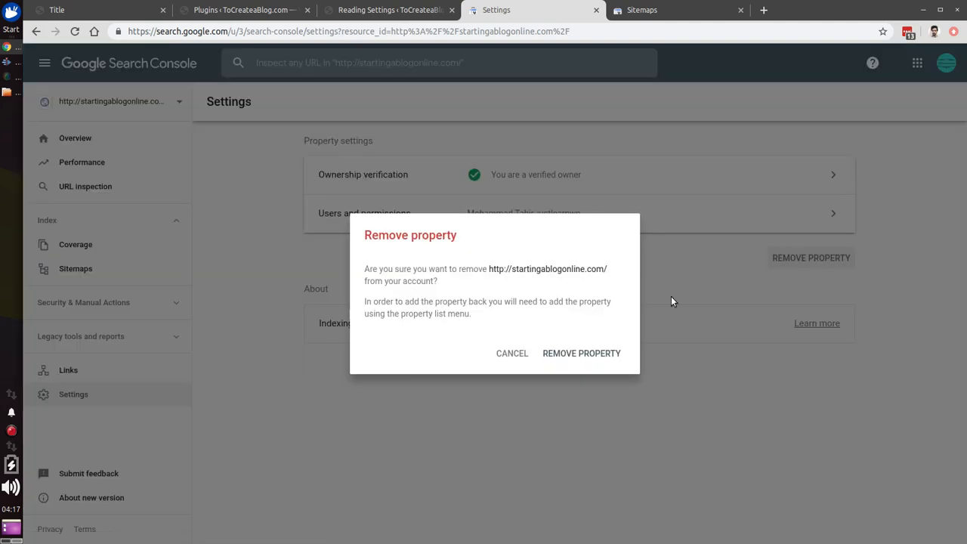
mouse_move(571, 359)
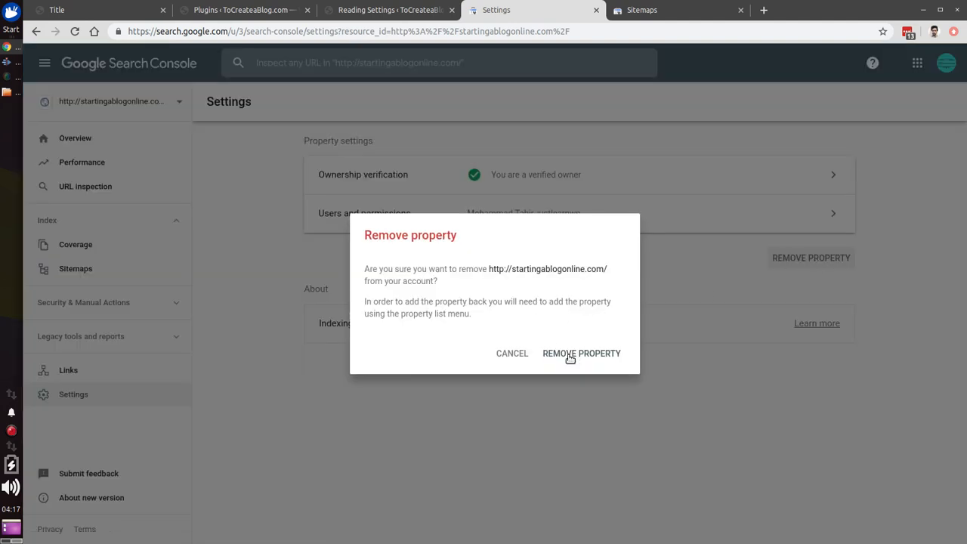